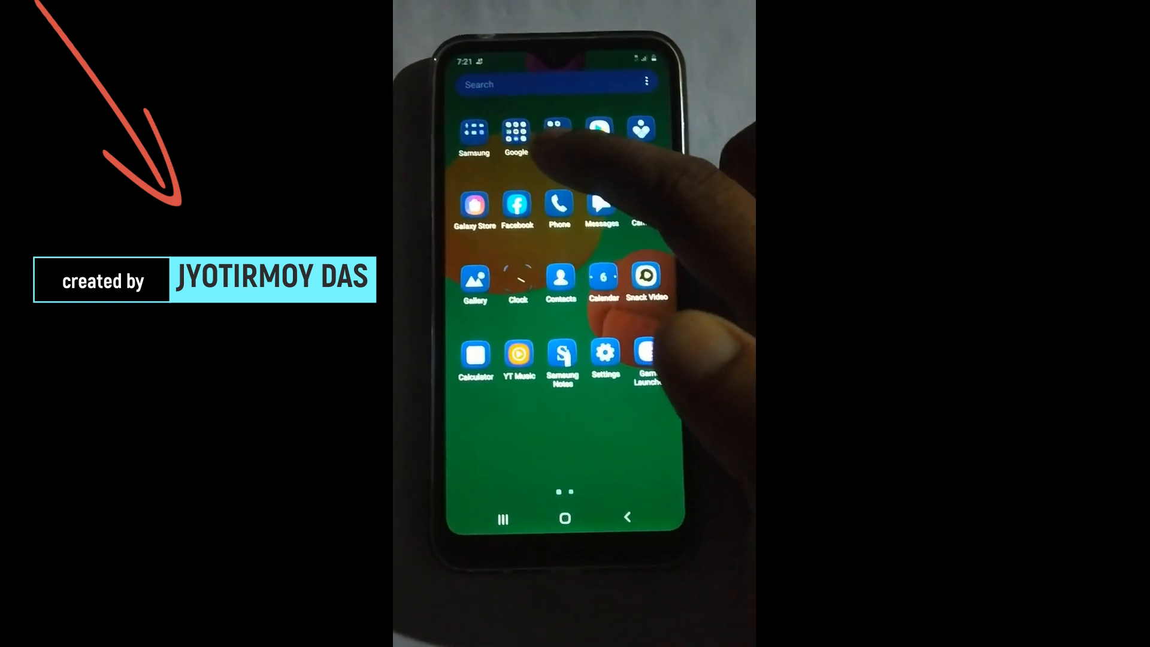
Step: Open the Google apps folder and launch Google Drive
click(516, 131)
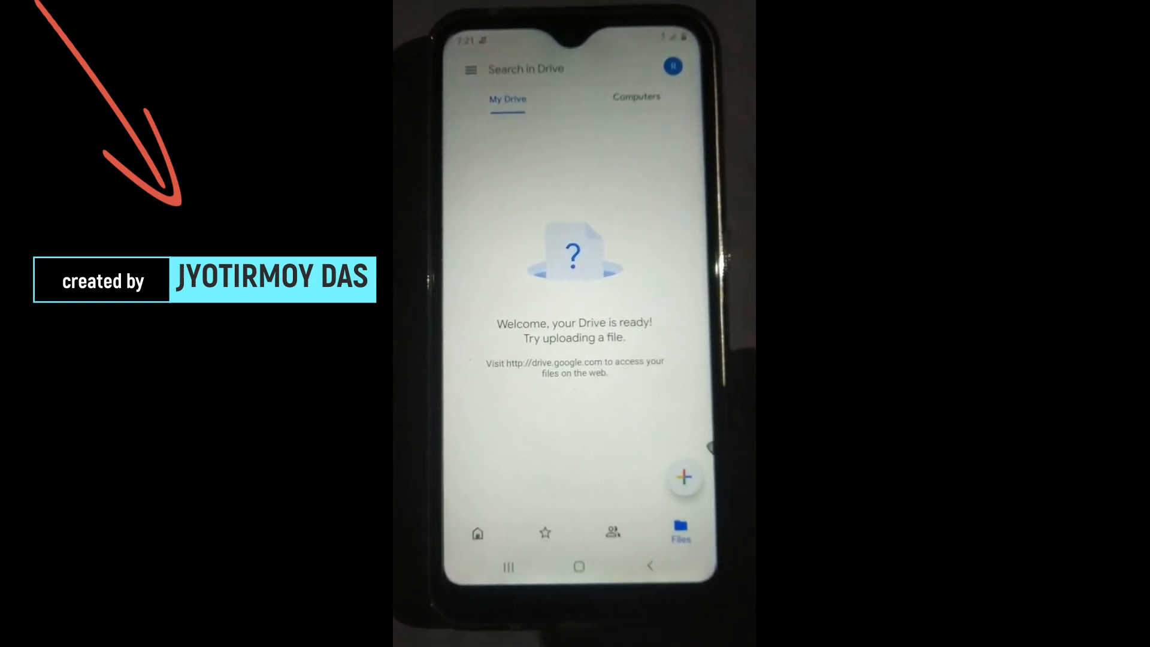
Step: Start a new document scan from the + button
click(683, 477)
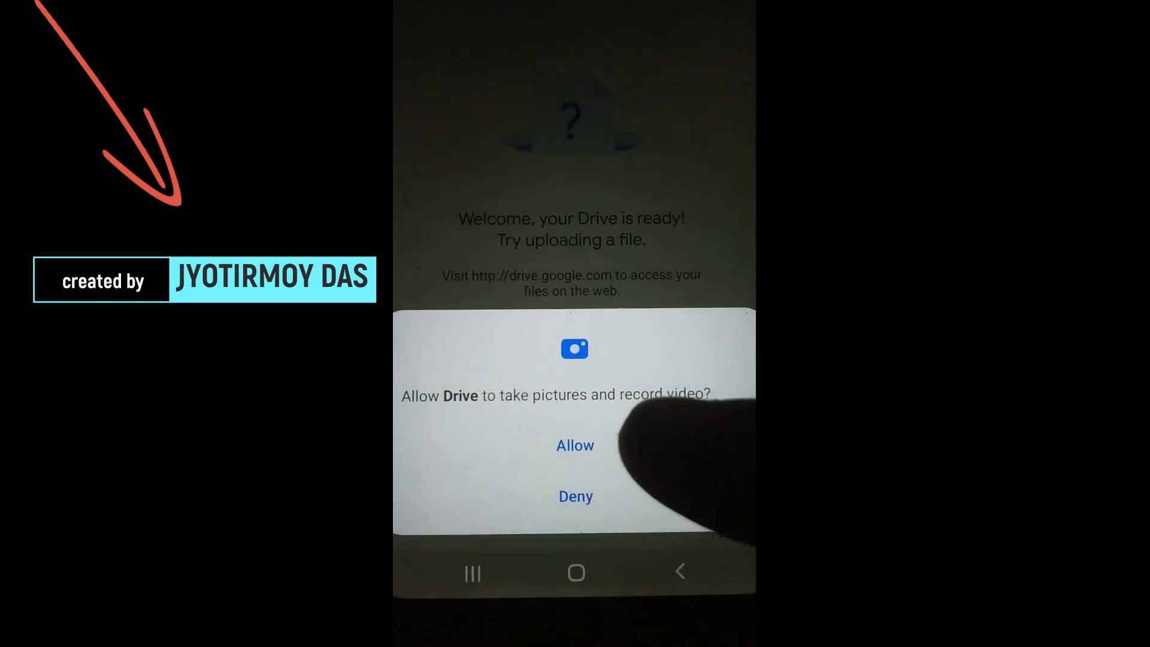
Step: Allow Drive camera access and capture the answer sheet
click(575, 445)
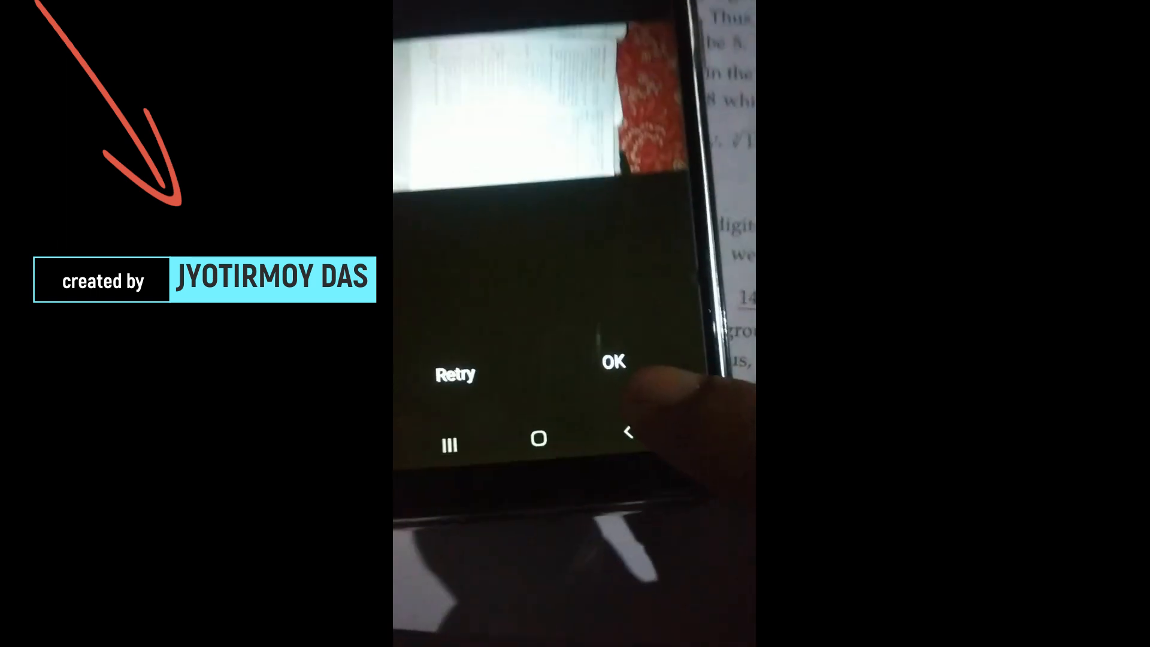
Step: Accept the captured photo of the answer sheet
click(612, 363)
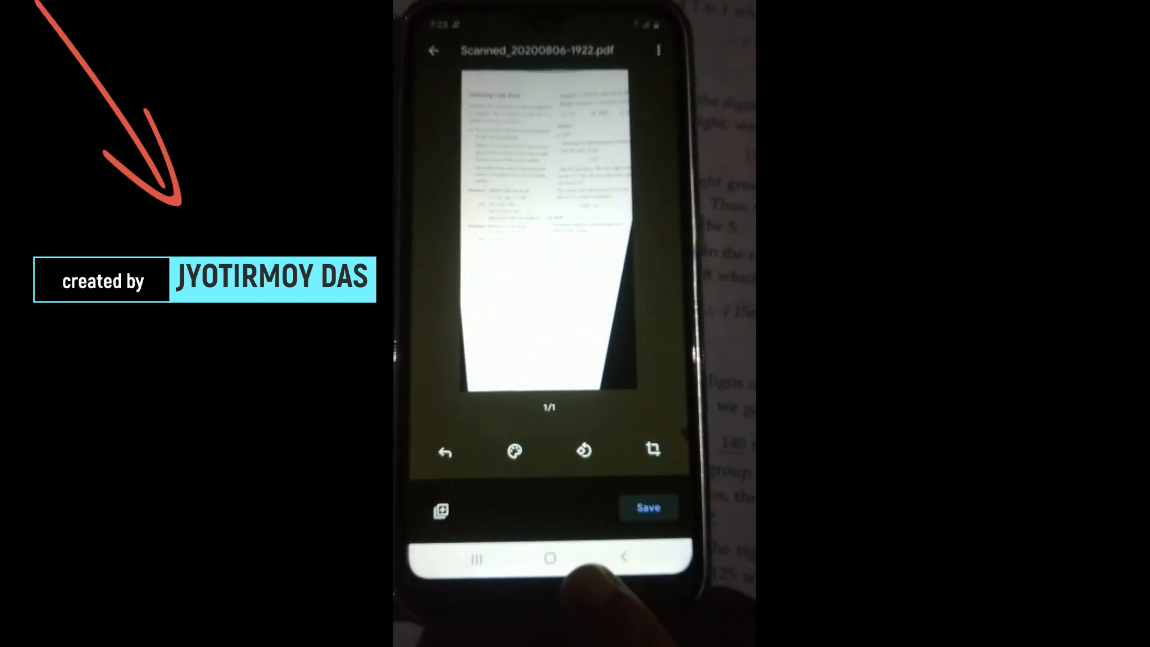
Step: Save the scanned answer sheet to My Drive as social.pdf
click(647, 508)
text(social.pdf)
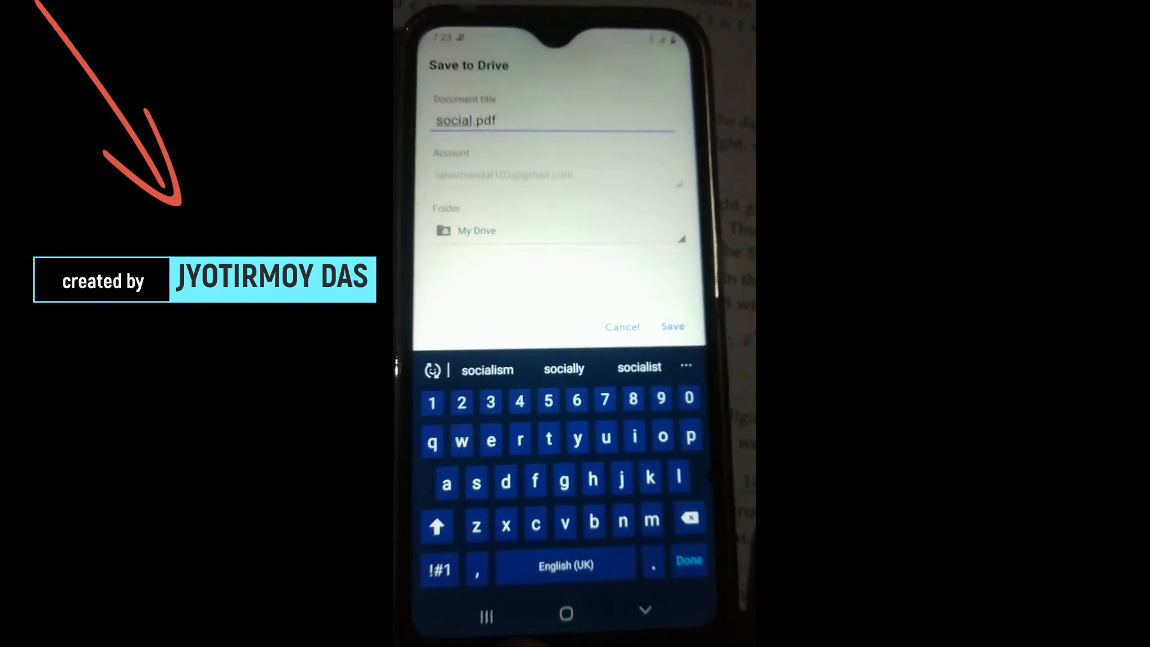
click(671, 326)
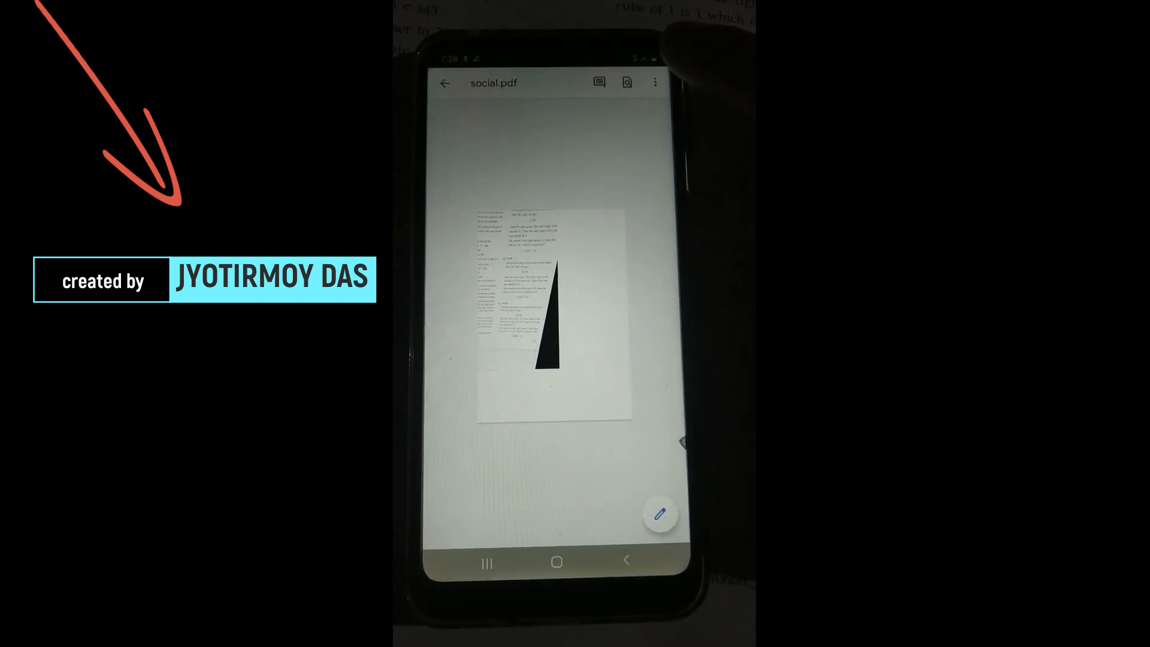
Step: Share social.pdf via WhatsApp and pick a contact as recipient
click(654, 81)
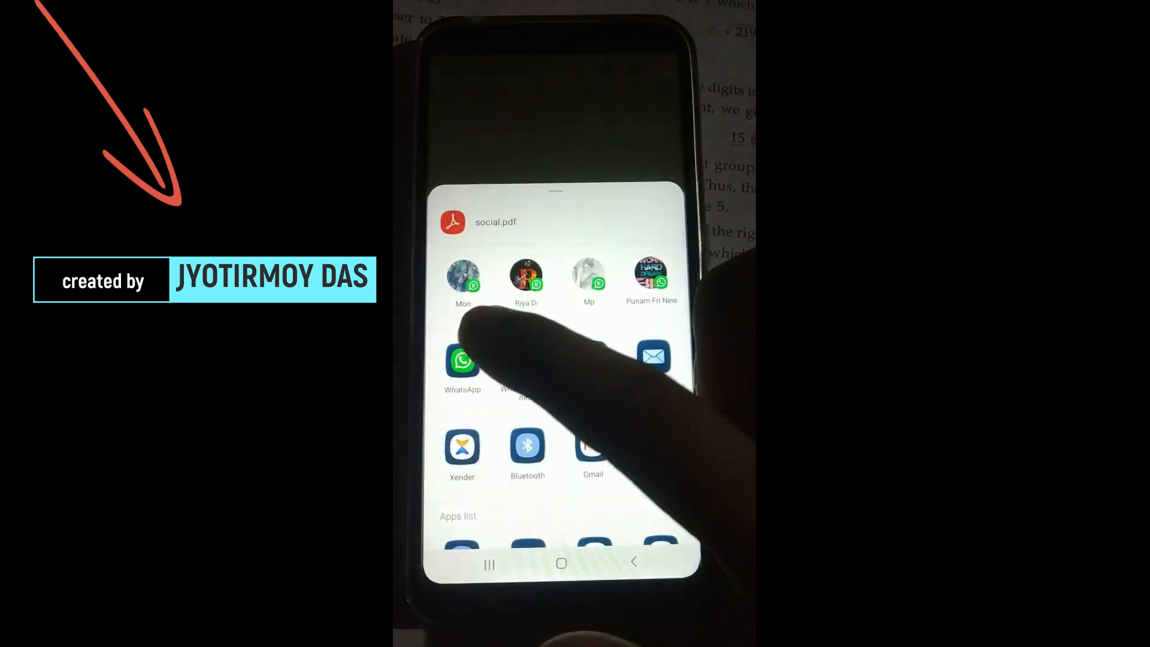
click(462, 363)
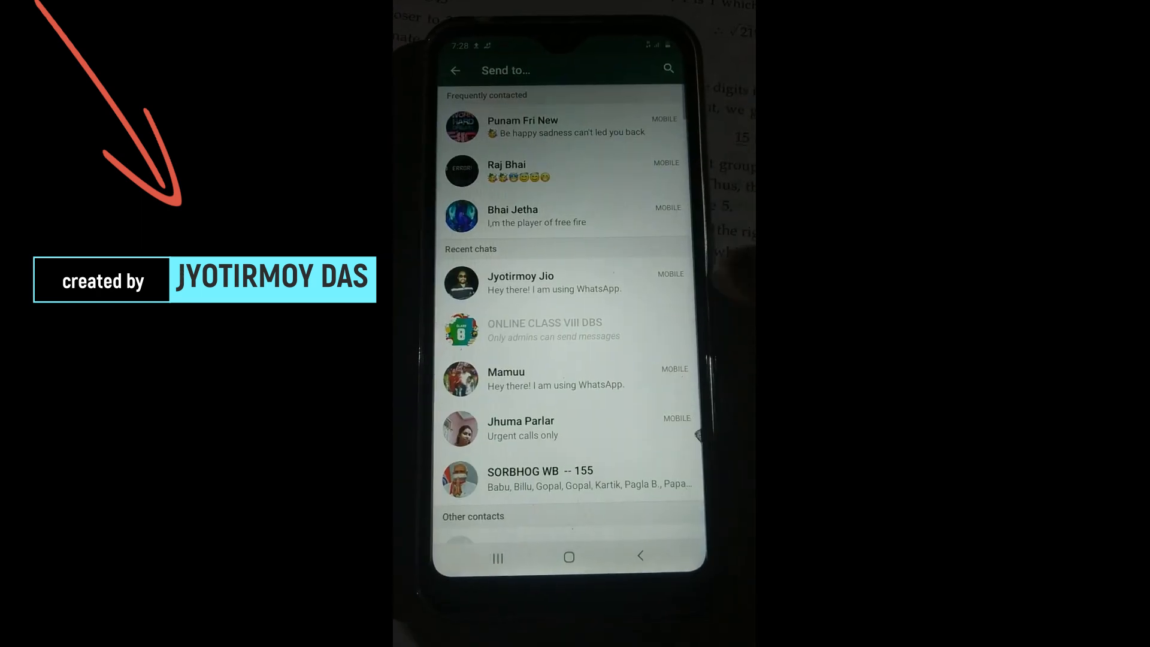
click(521, 282)
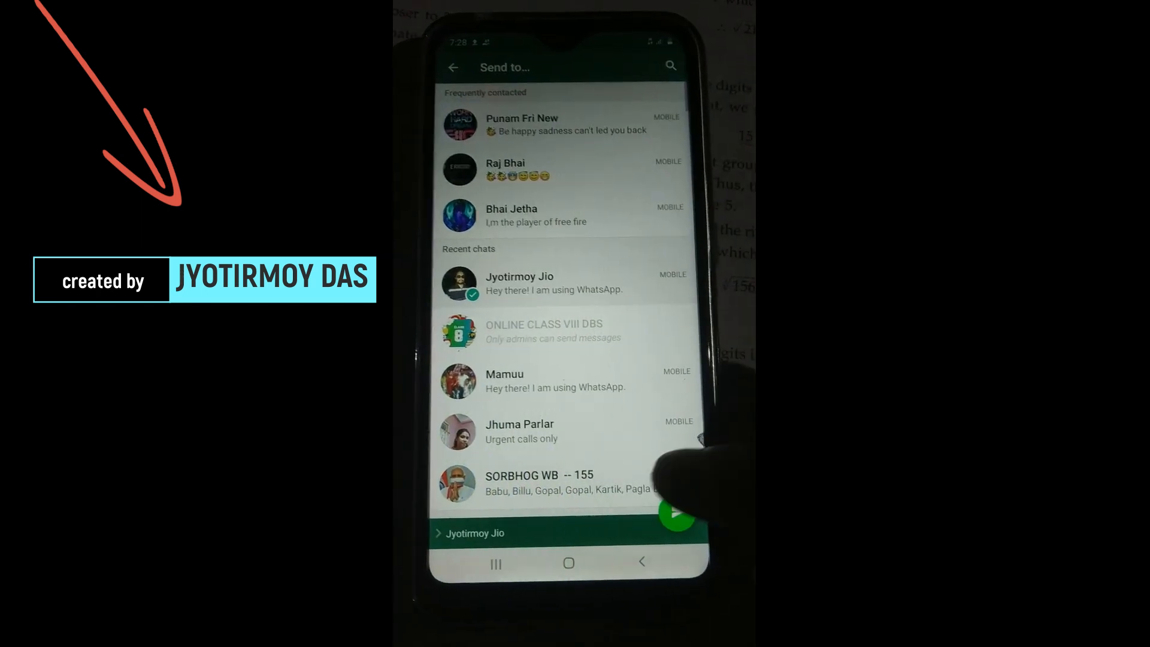